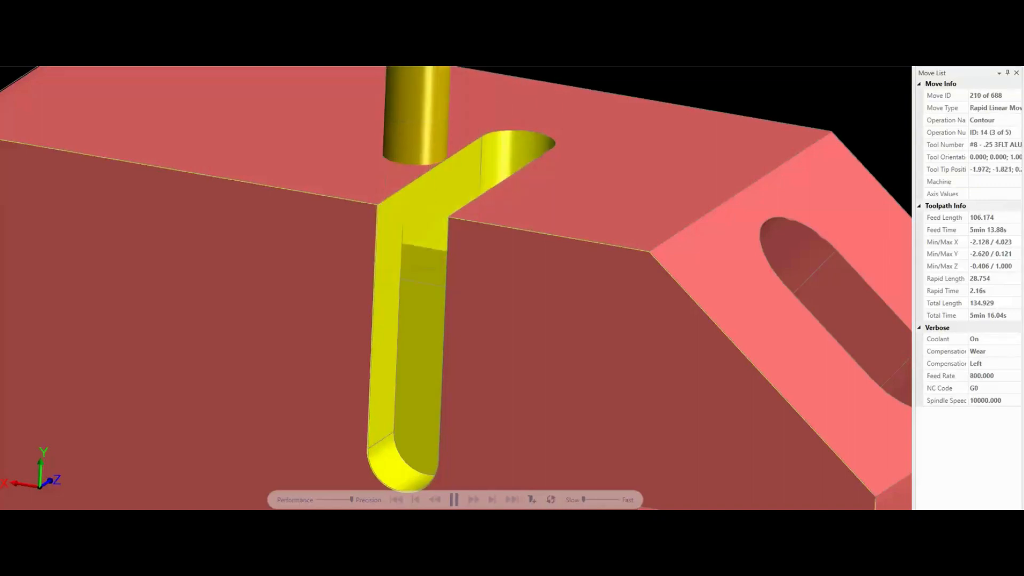
Keep the 3-axis run playing through the Surface Finish operation on the slot walls with the small ball tool.
{"action": "left_click", "coordinate": [472, 499]}
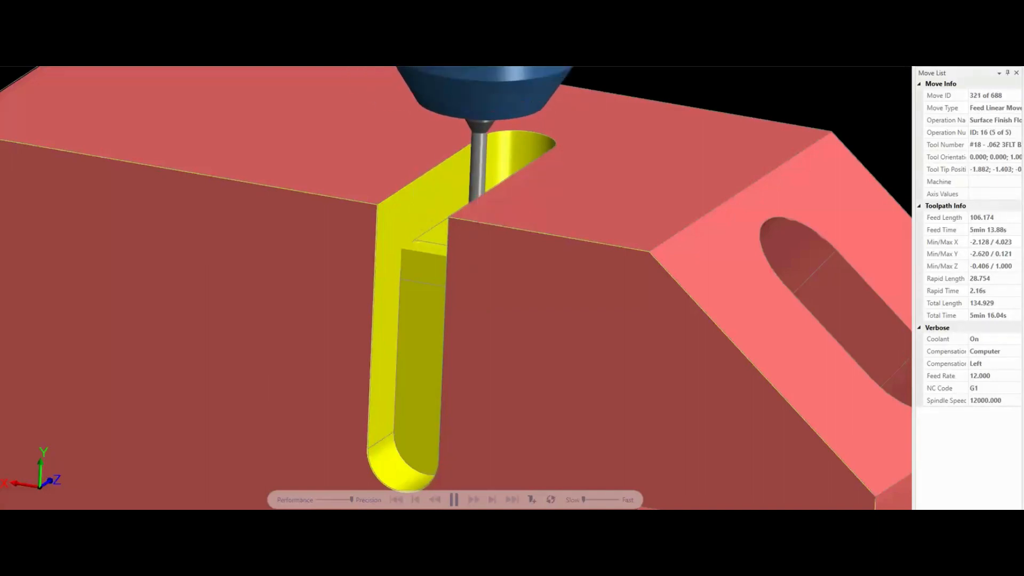
{"action": "left_click", "coordinate": [473, 499]}
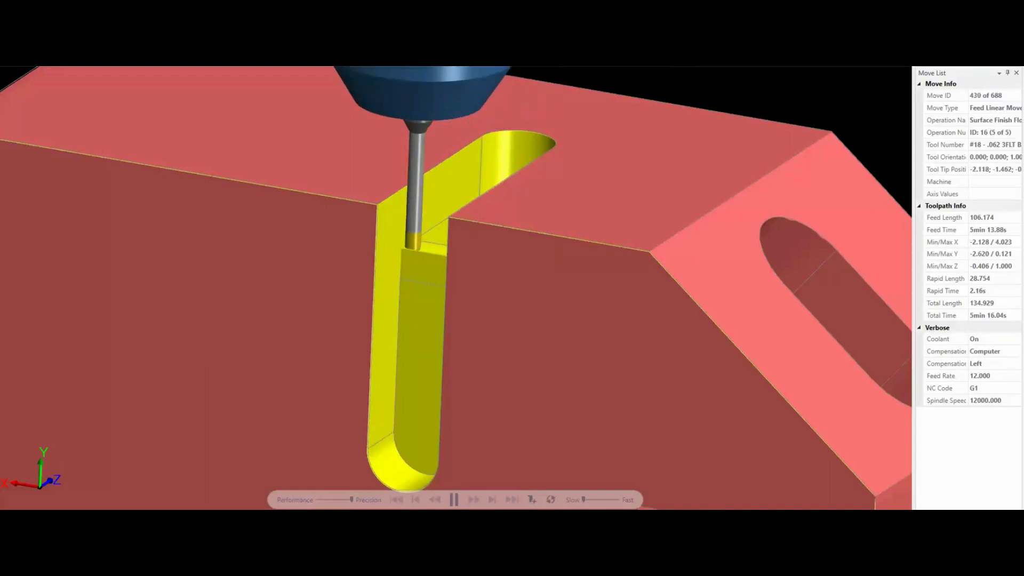
{"action": "left_click", "coordinate": [473, 500]}
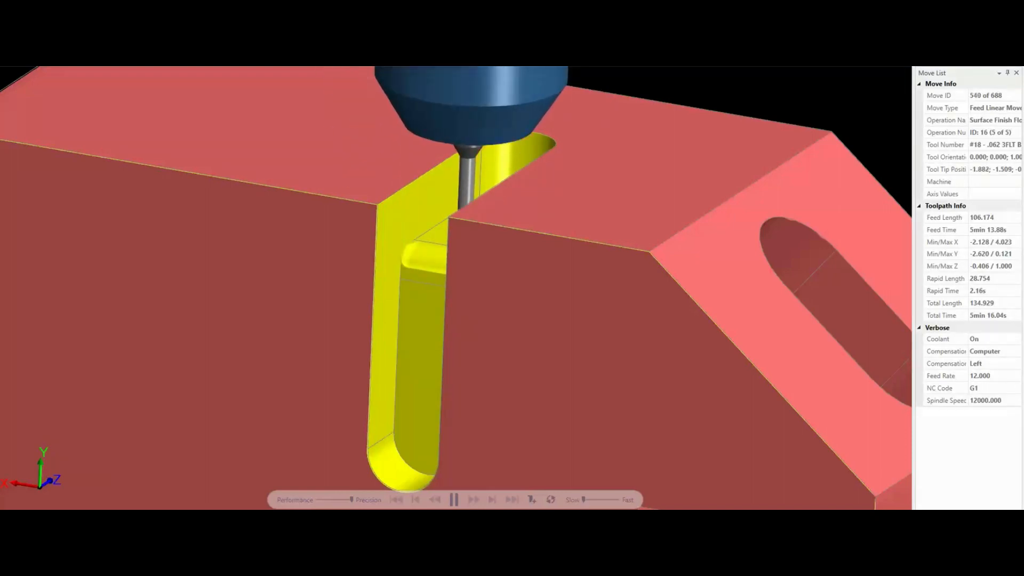
Start the 5-axis simulation and let the Curve 5 Axis operation cut the angled slot with one tilting tool.
{"action": "left_click", "coordinate": [454, 499]}
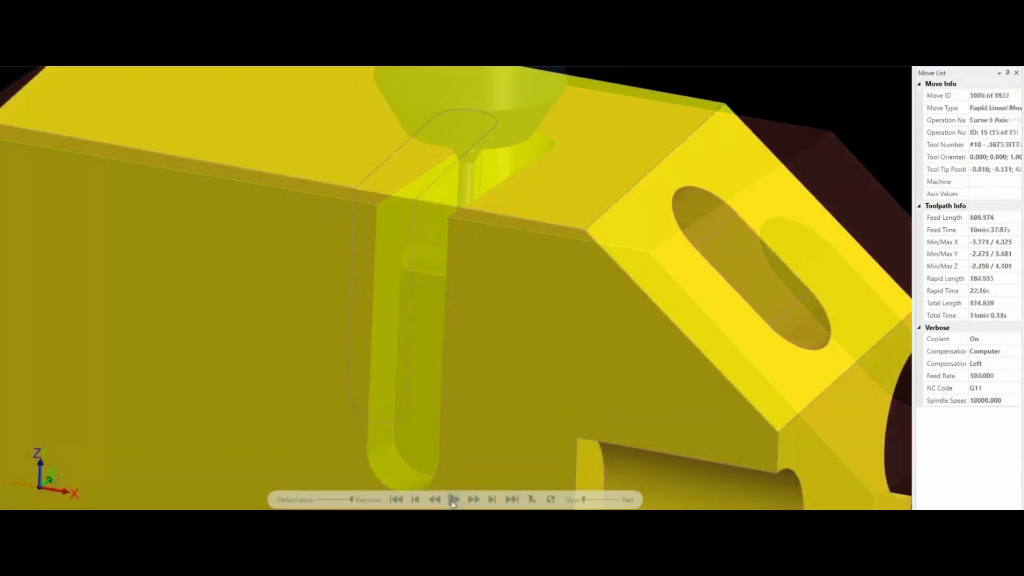
{"action": "left_click", "coordinate": [455, 500]}
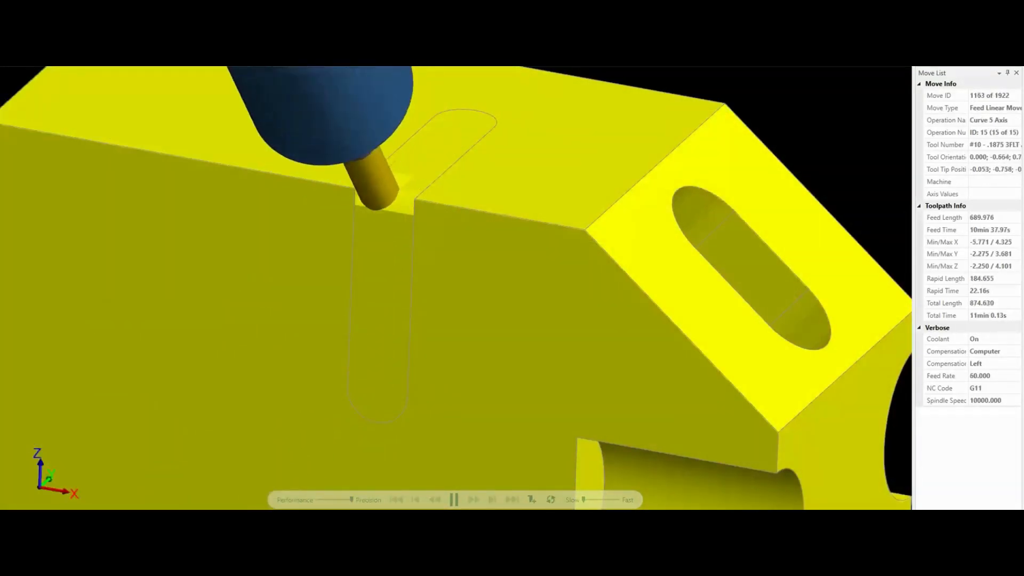
{"action": "left_click", "coordinate": [455, 499]}
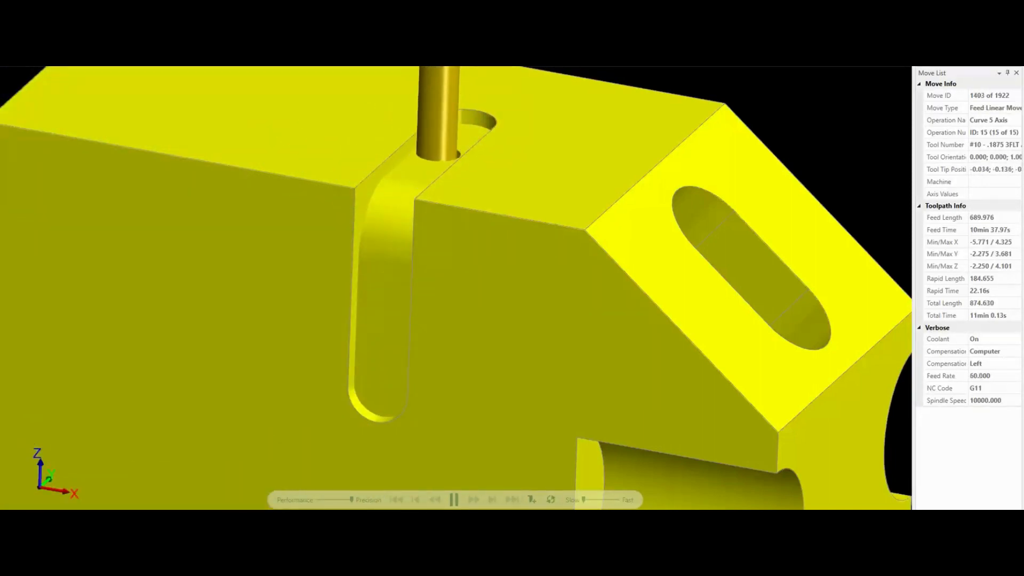
{"action": "left_click", "coordinate": [454, 499]}
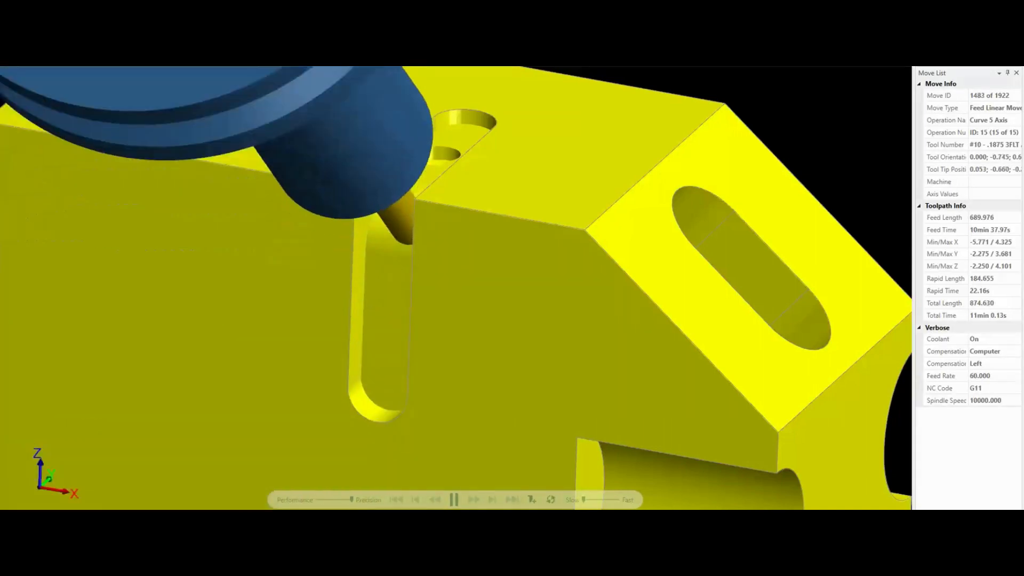